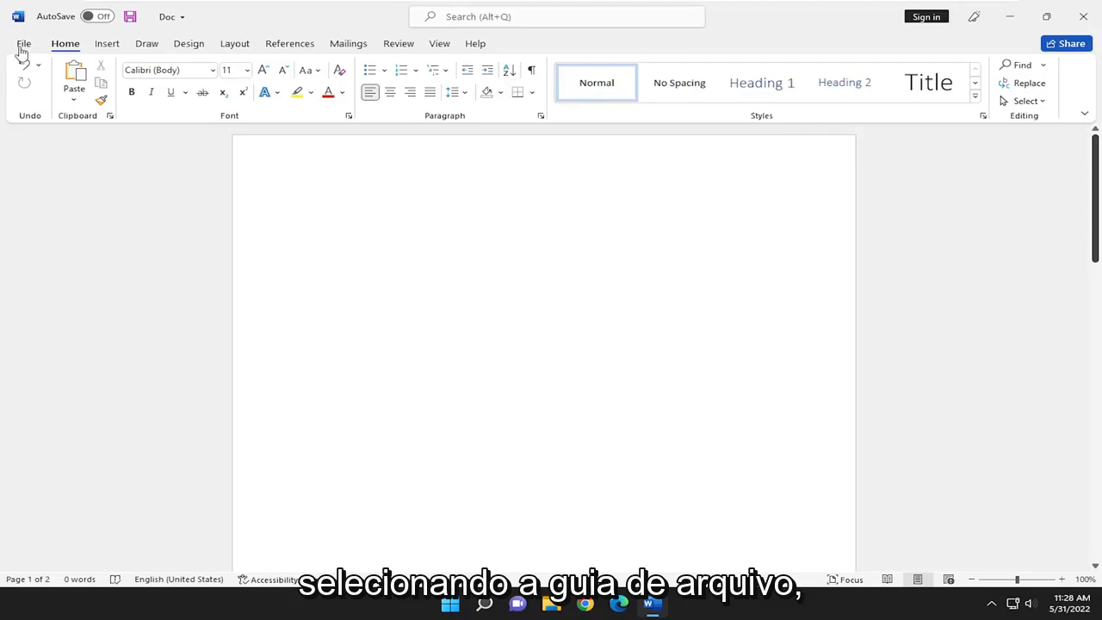
Open the File menu to reach Word's Options settings.
click(24, 43)
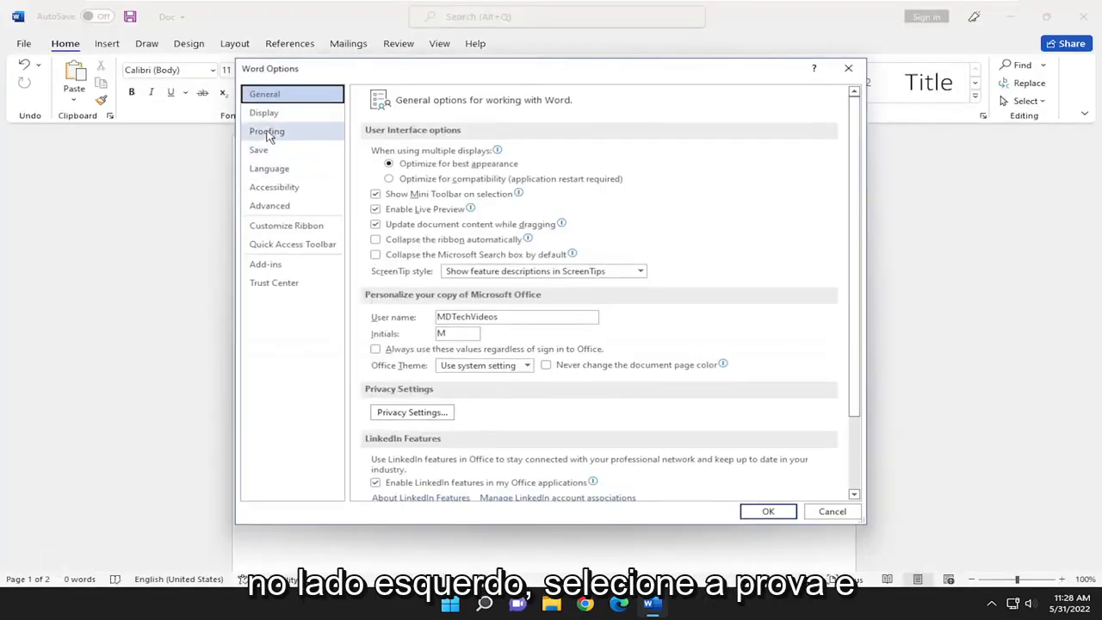
Uncheck 'Flag repeated words' under Proofing and confirm Word Options with OK.
click(267, 131)
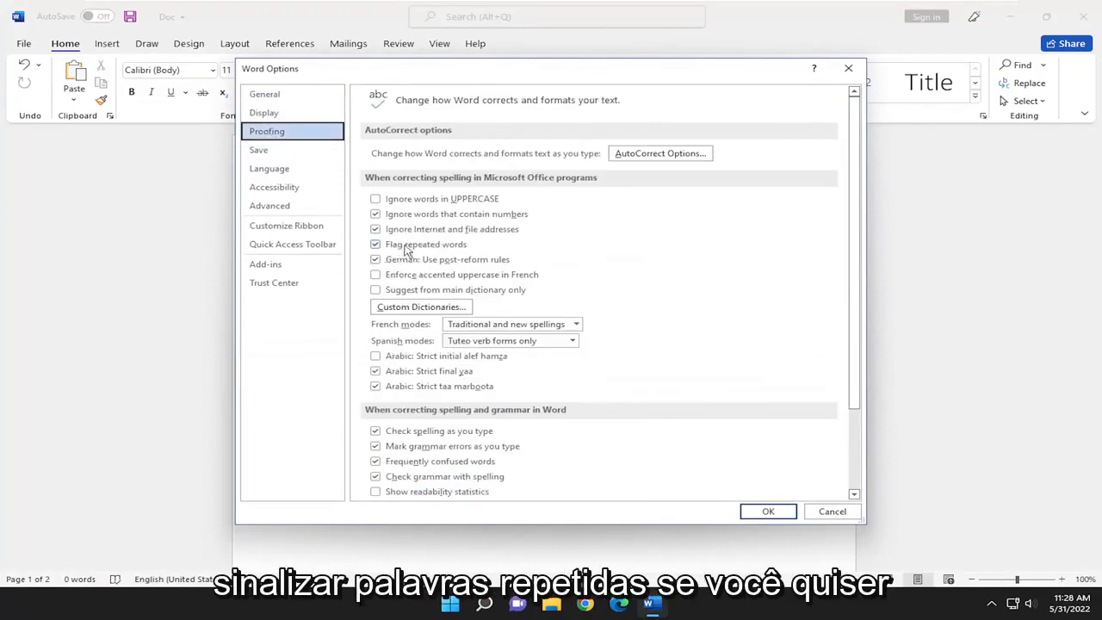
click(375, 244)
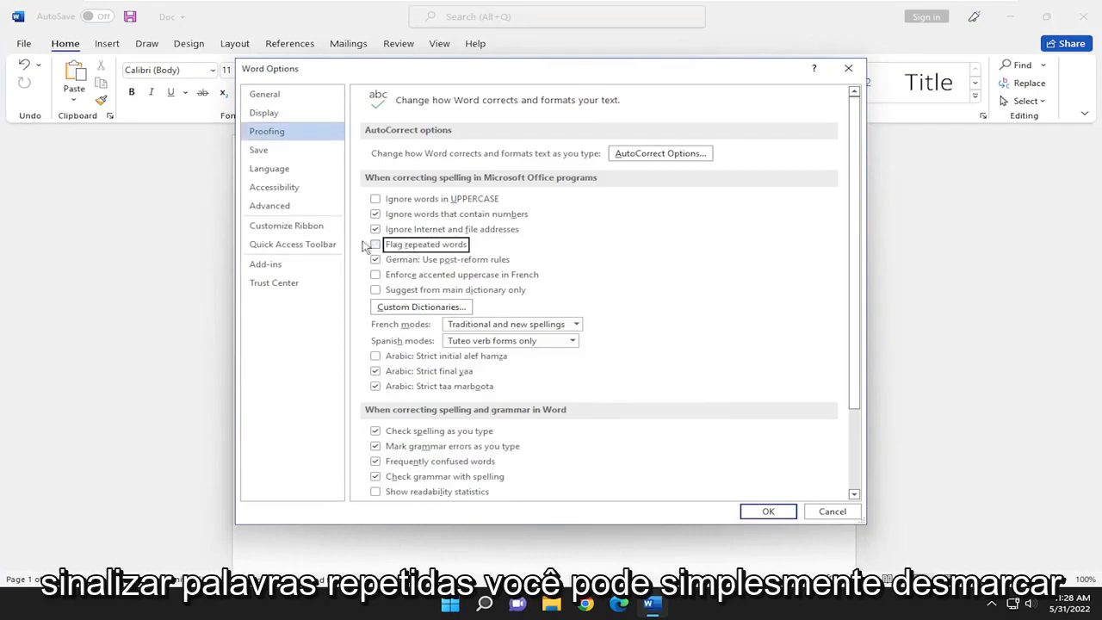
click(374, 245)
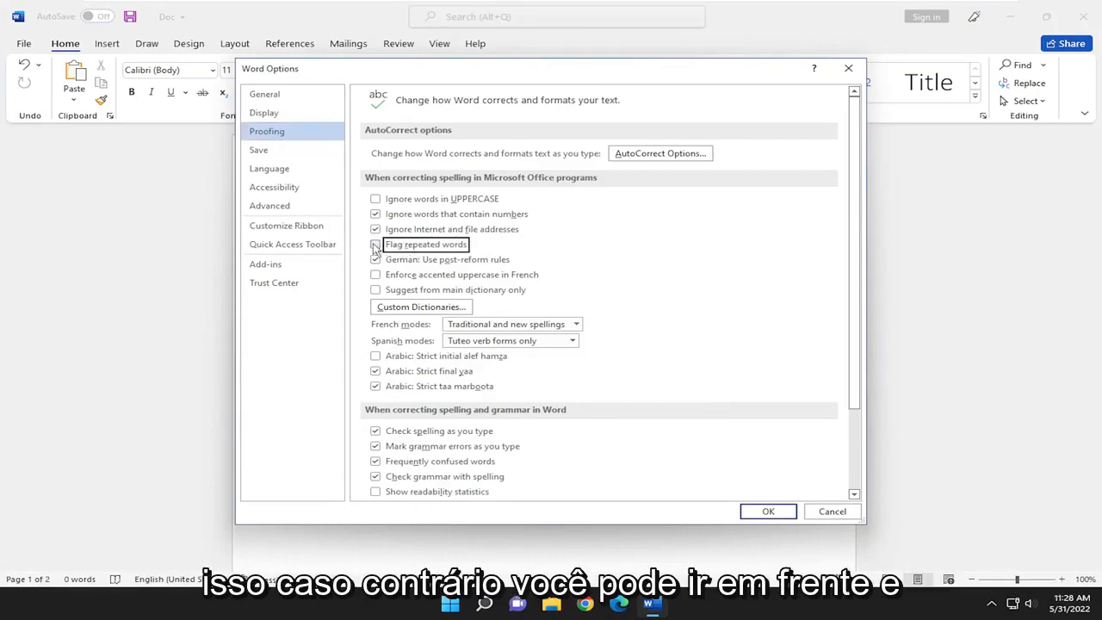
click(374, 243)
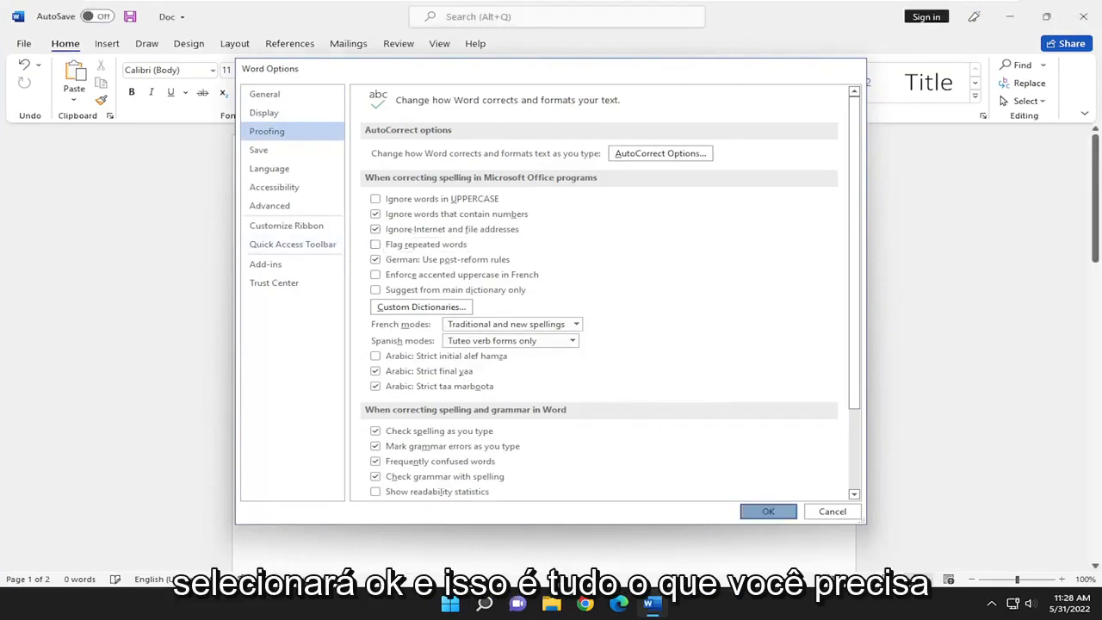
click(767, 510)
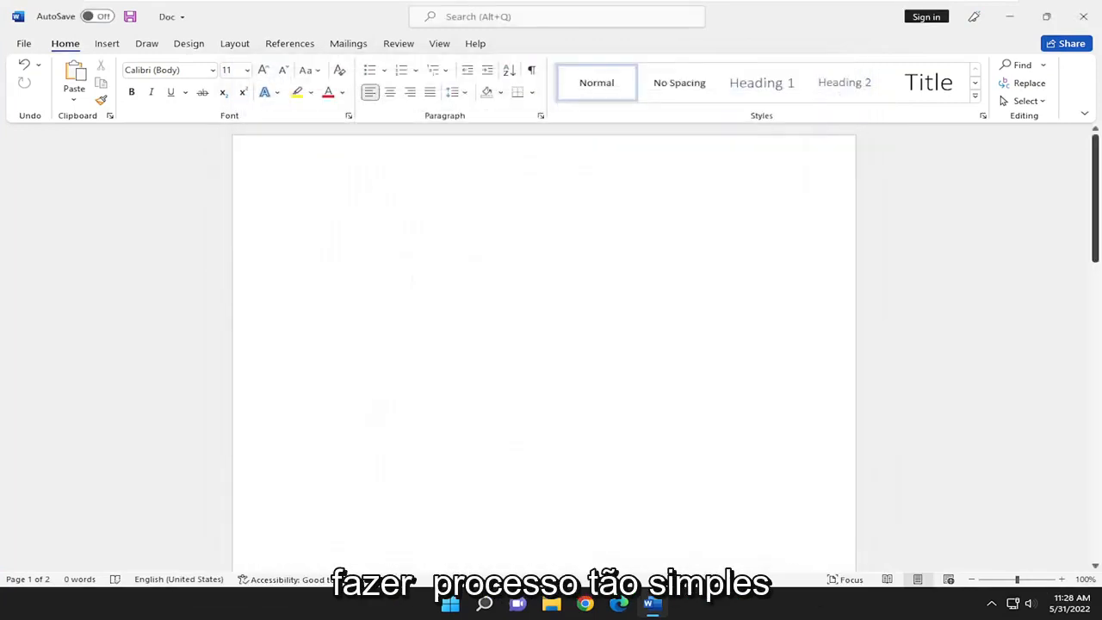